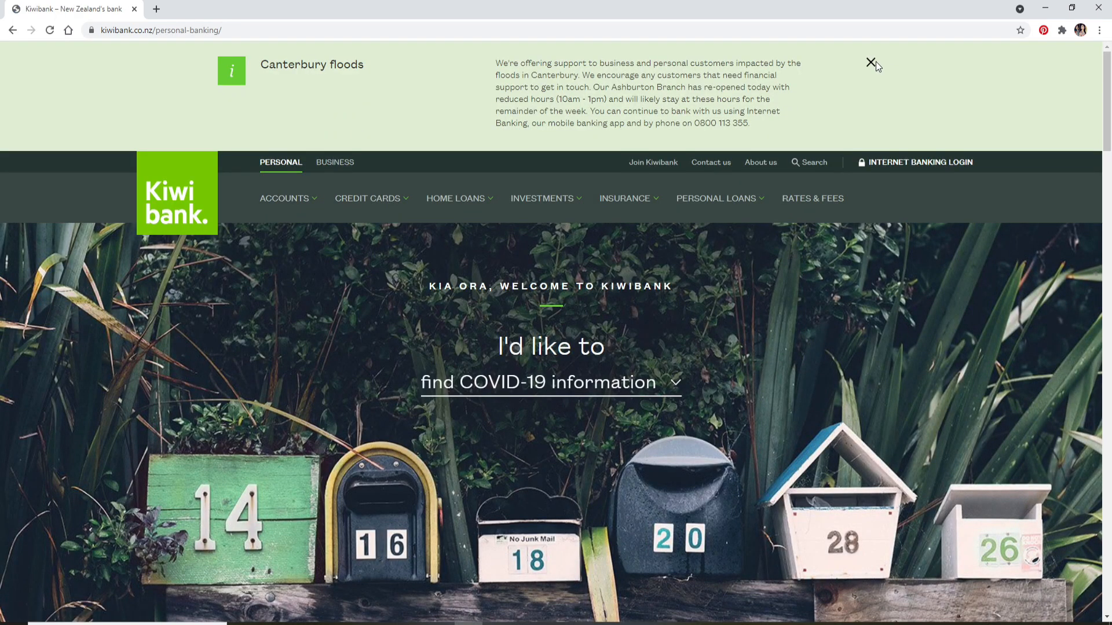
- Dismiss the Canterbury floods notice and go to the Internet Banking login page
click(871, 62)
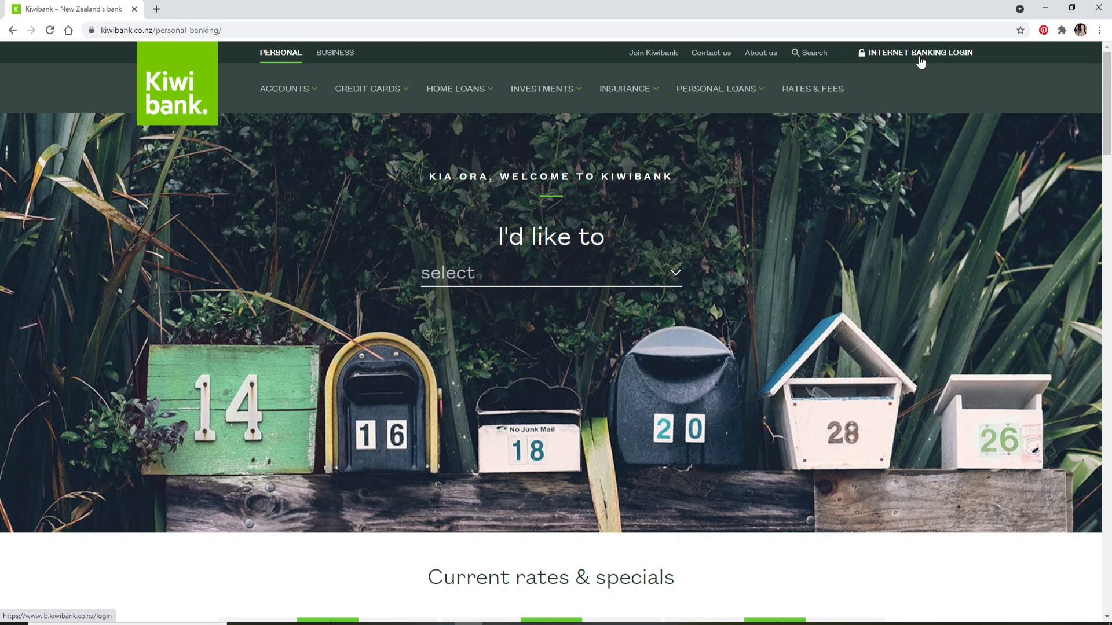
click(919, 52)
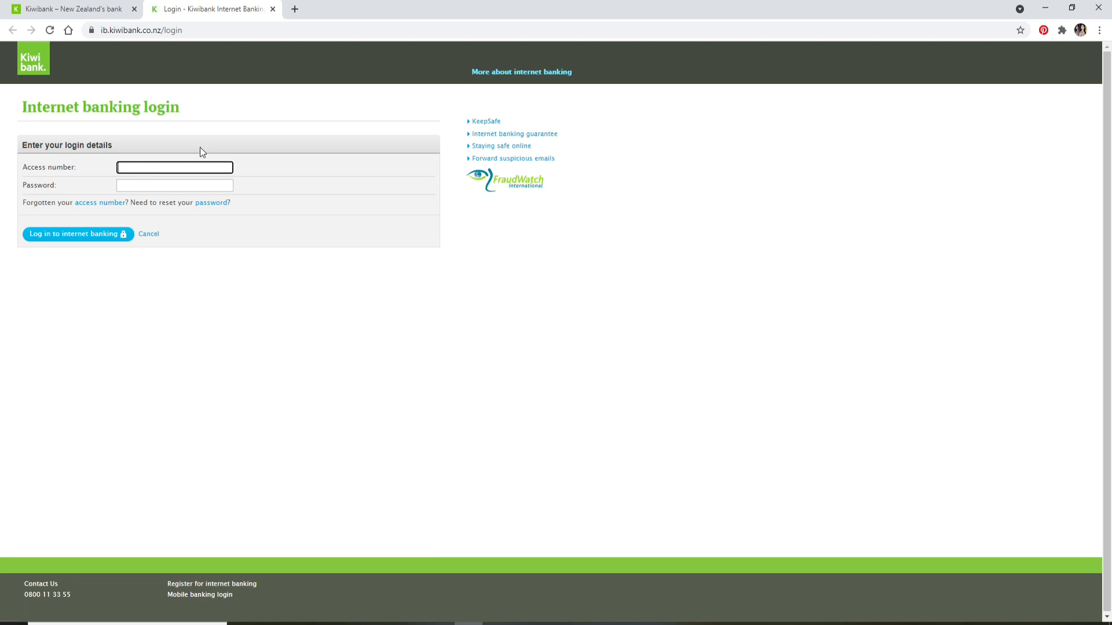
text(325234)
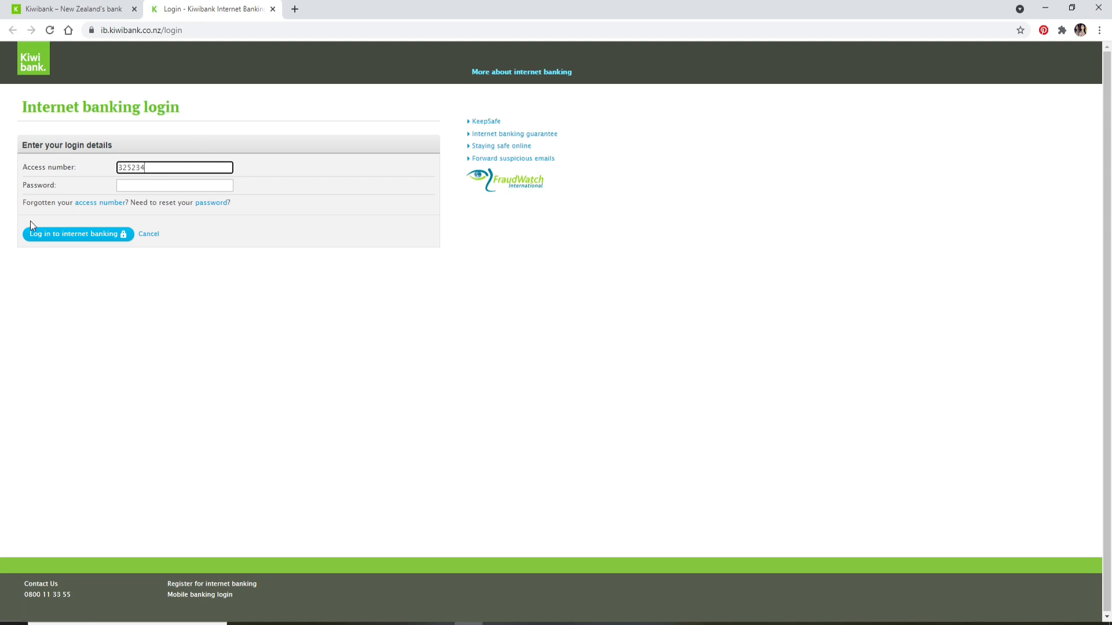
text(•••••)
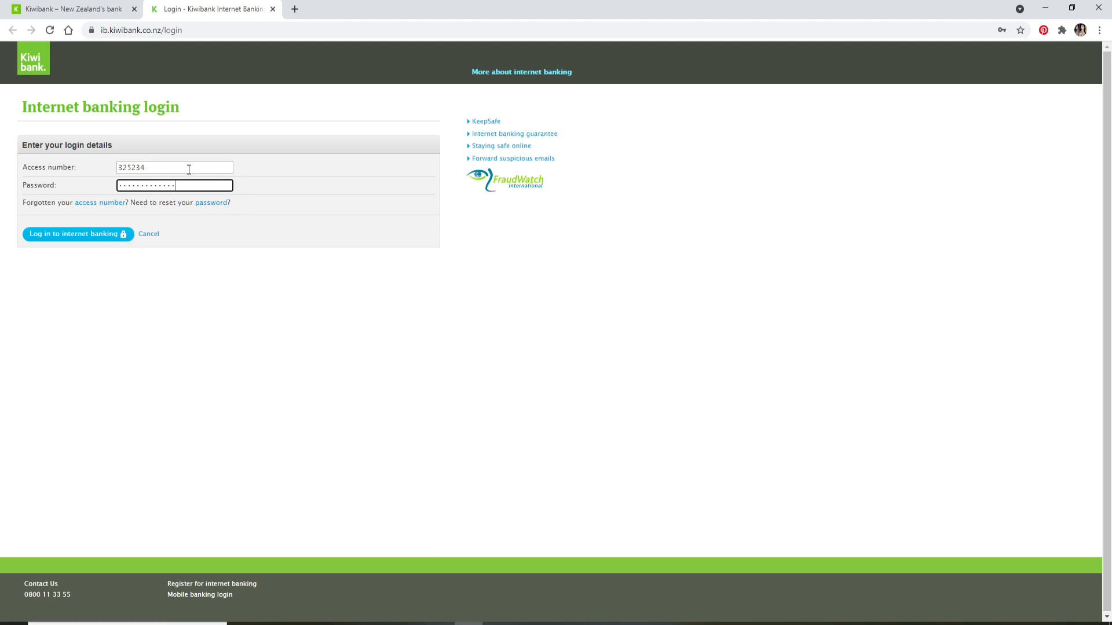
mouse_move(93, 211)
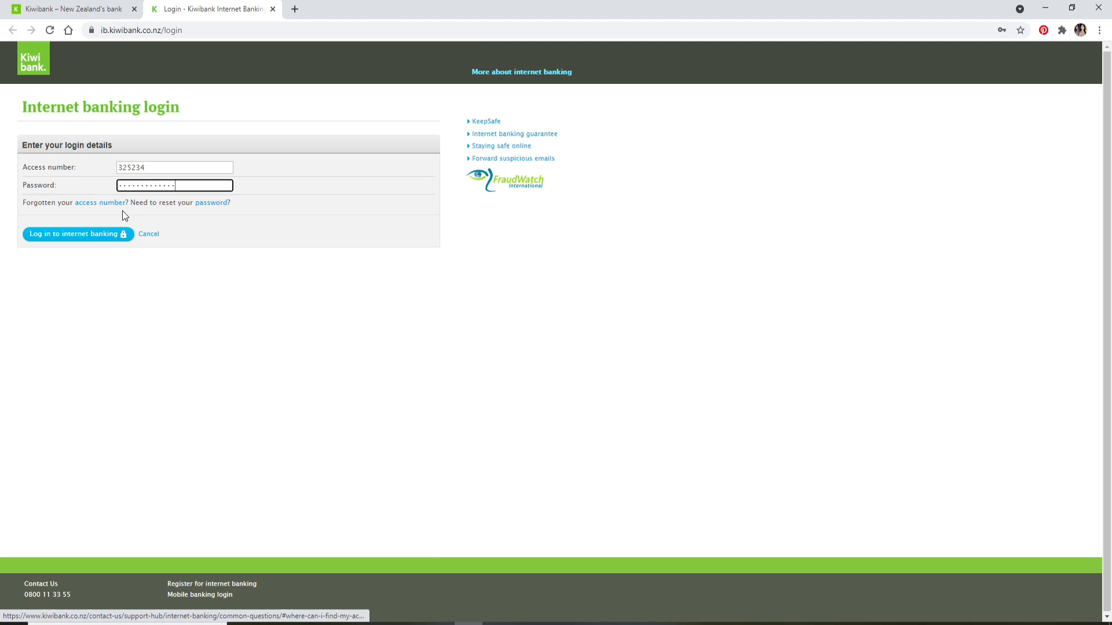
mouse_move(99, 206)
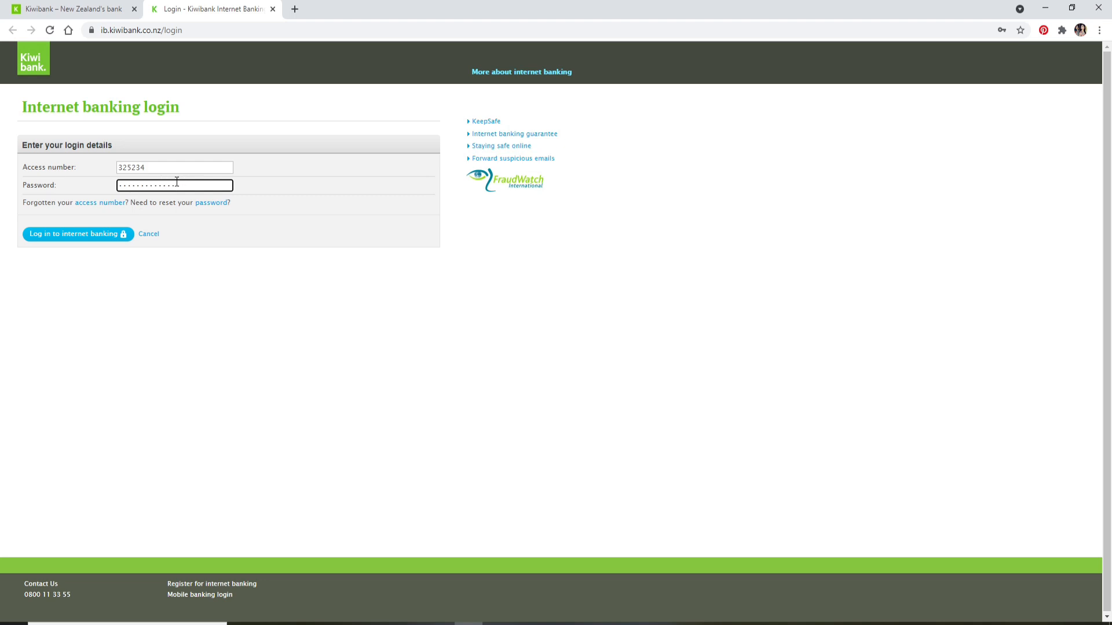
mouse_move(213, 206)
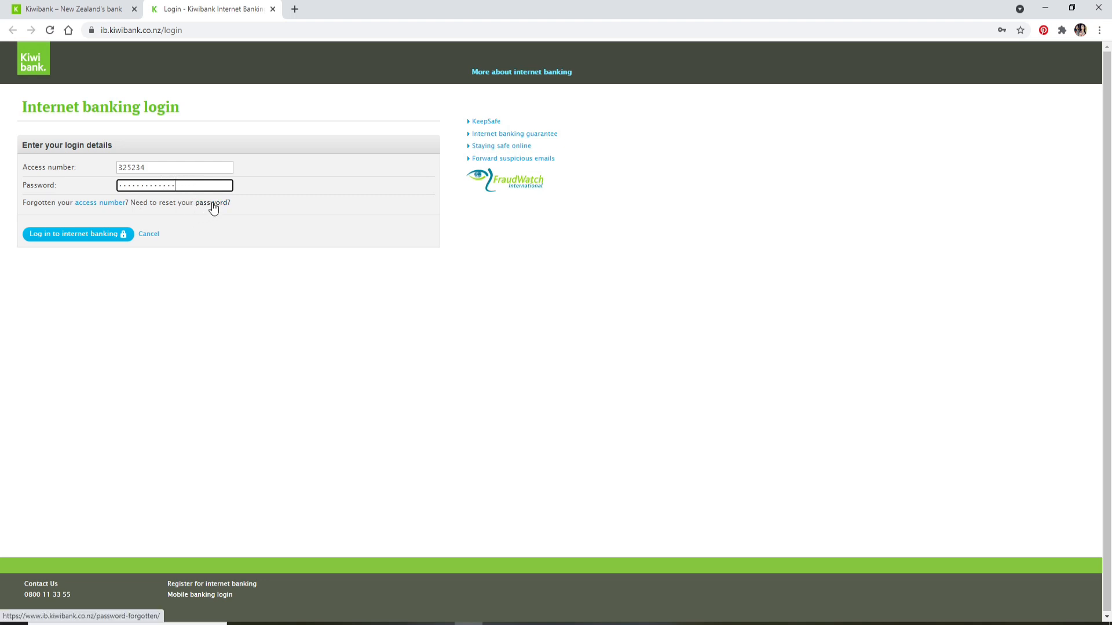
mouse_move(215, 239)
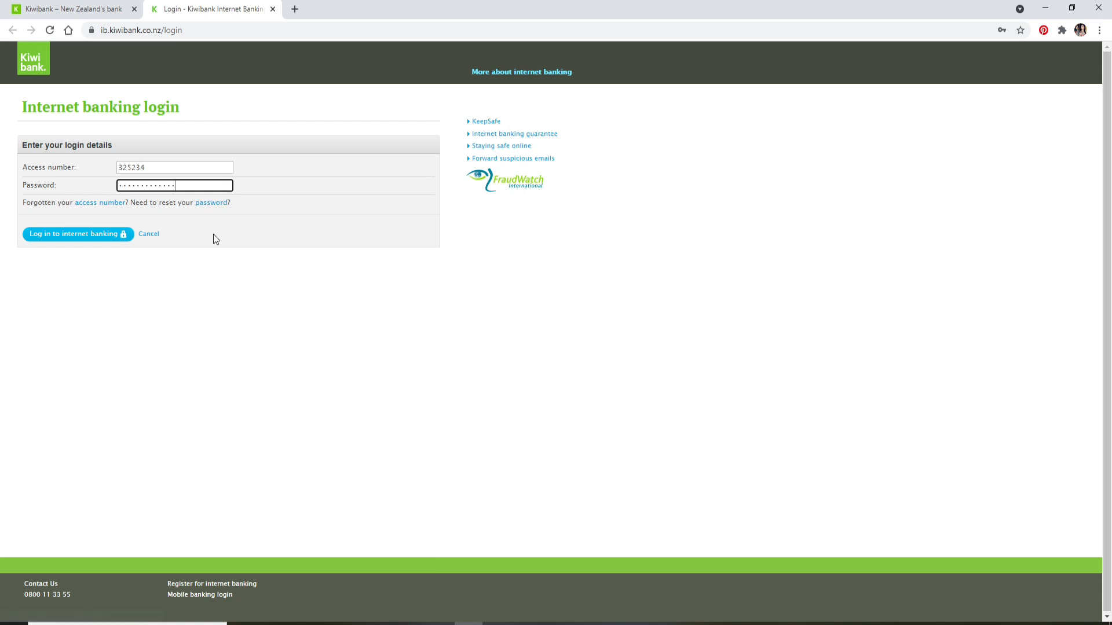
mouse_move(209, 227)
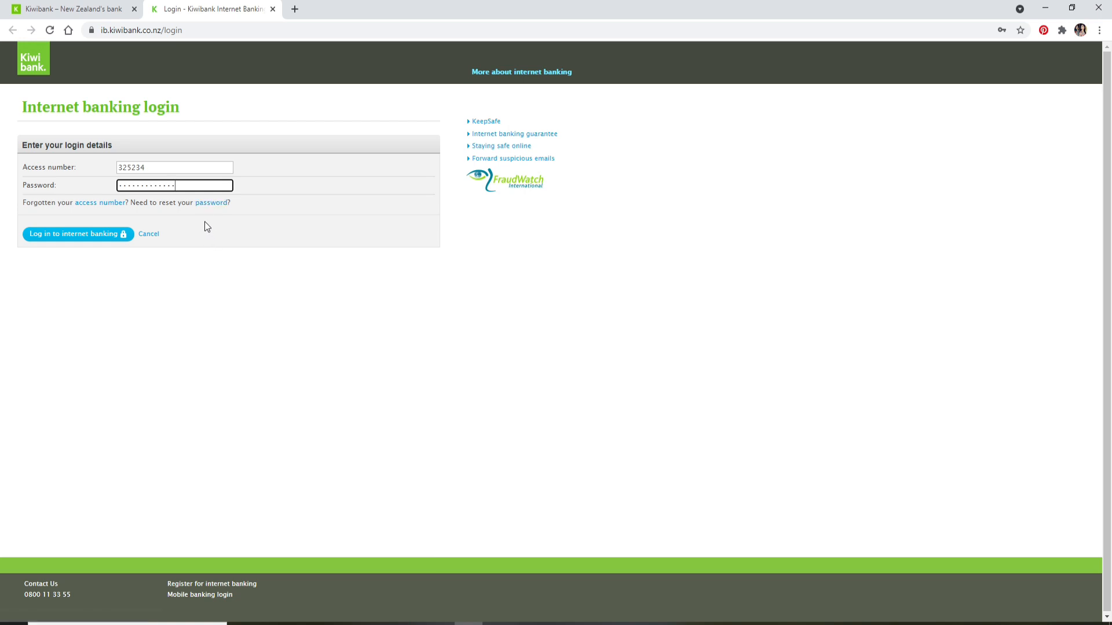
mouse_move(63, 238)
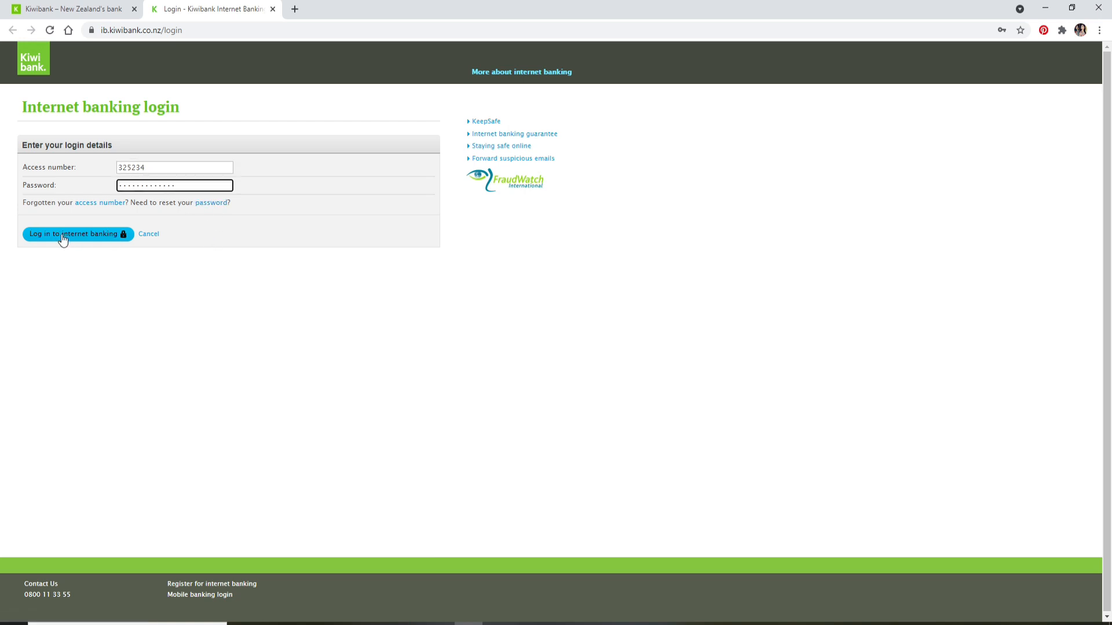